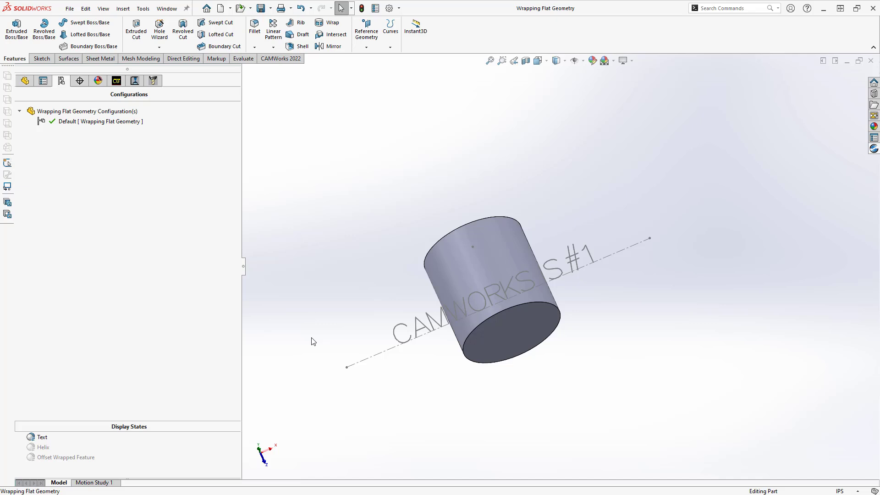
Step: Show the CAMWorks machining tree so the Wrapped Engrave1 text toolpath appears on the cylinder
{"action": "left_click", "coordinate": [115, 80]}
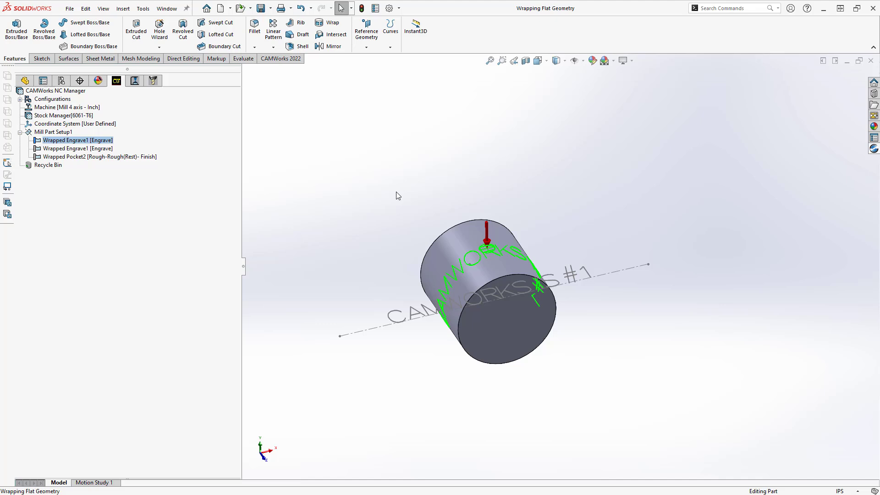
{"action": "mouse_move", "coordinate": [180, 144]}
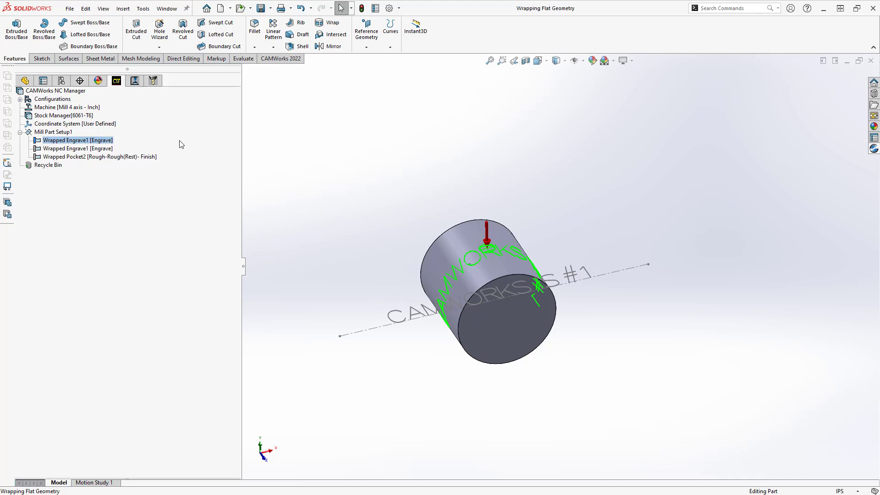
{"action": "mouse_move", "coordinate": [218, 174]}
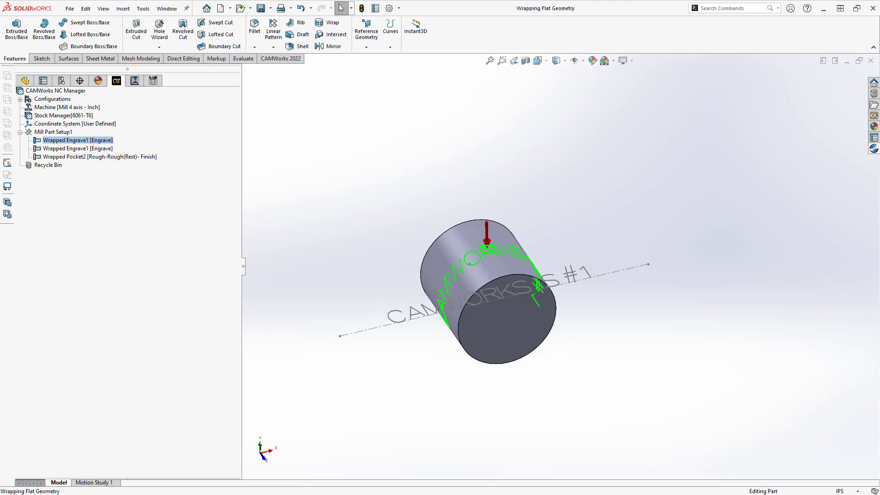
Step: Bring up the ConfigurationManager to activate the Helix display state with its long angled line
{"action": "left_click", "coordinate": [43, 80]}
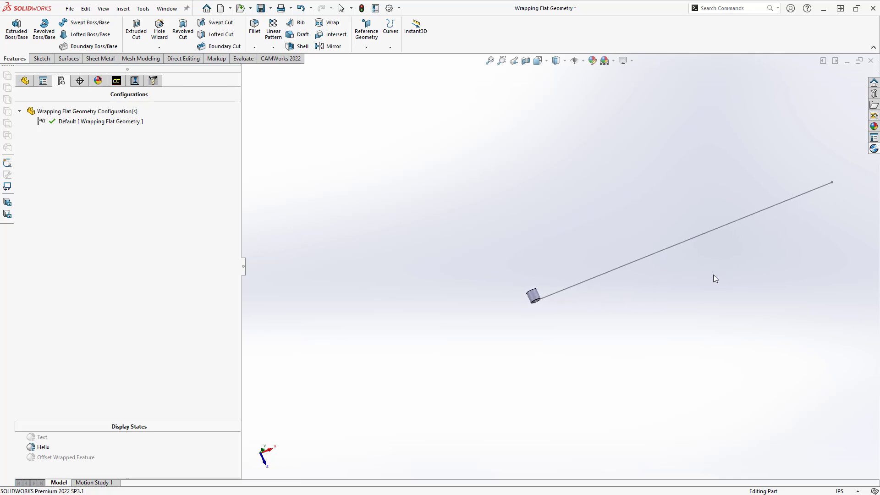
Step: Inspect Sketch2's 157.0796 line length driven by PI*5*10, then exit the sketch discarding changes
{"action": "left_click", "coordinate": [24, 81]}
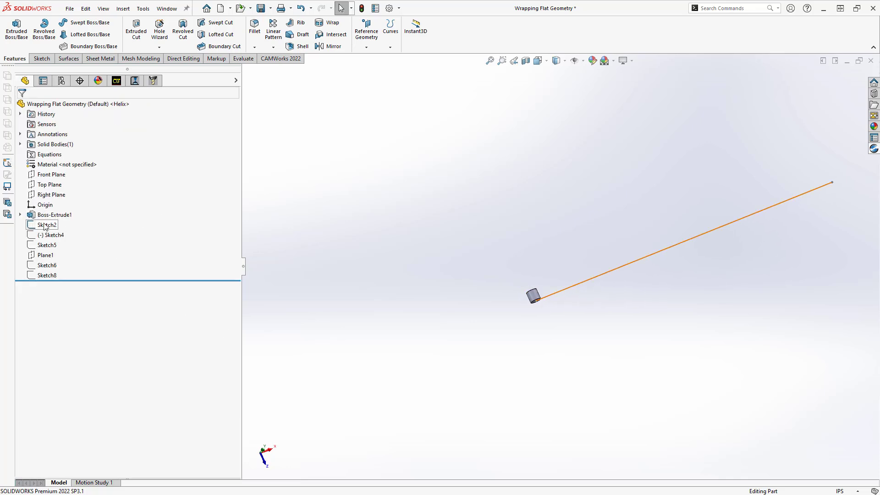
{"action": "double_click", "coordinate": [47, 224]}
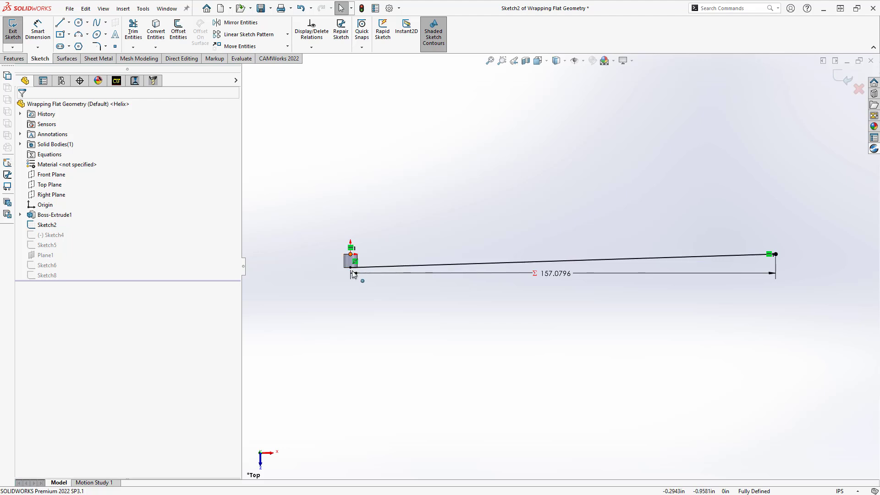
{"action": "double_click", "coordinate": [554, 274]}
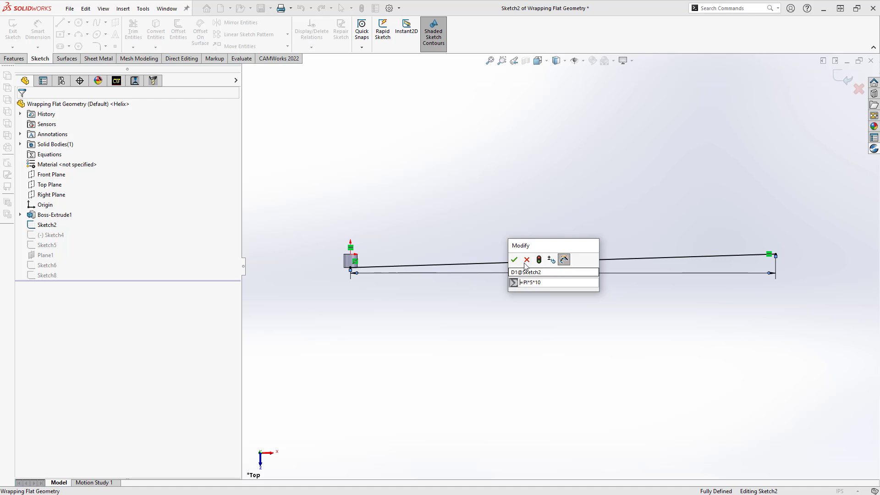
{"action": "left_click", "coordinate": [514, 259]}
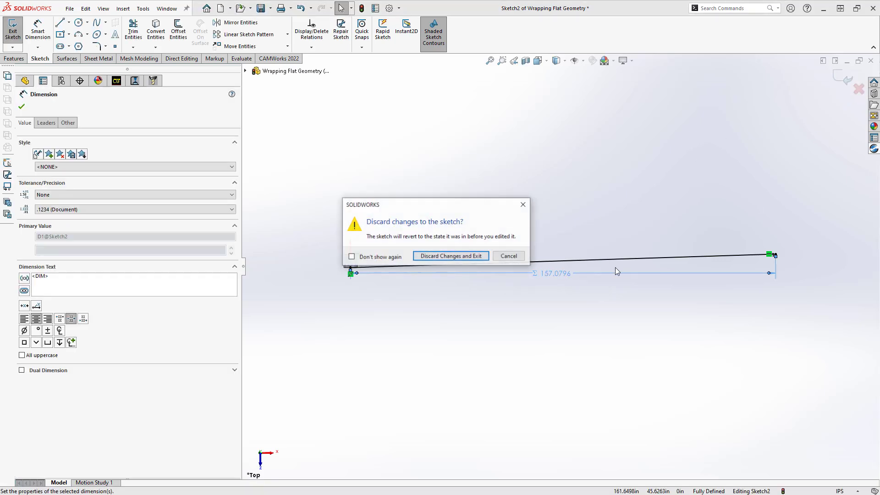
{"action": "left_click", "coordinate": [449, 256]}
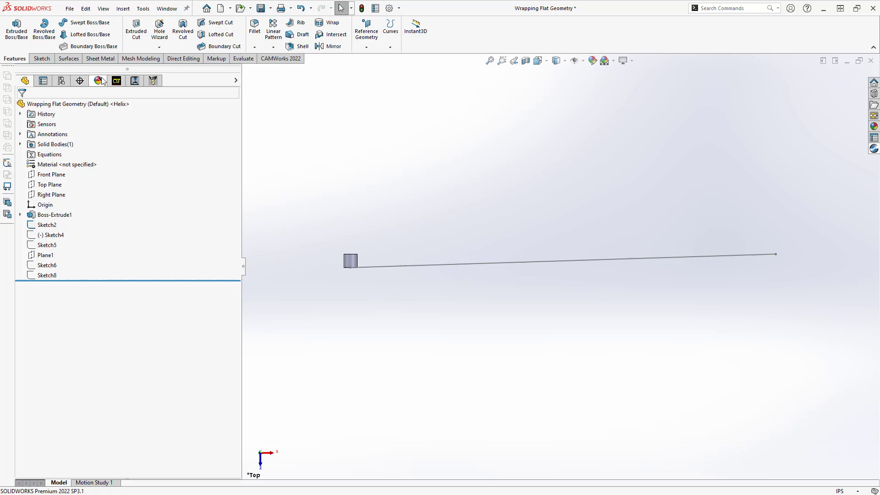
Step: Return to the CAMWorks tree to display the helical engrave groove winding around the cylinder
{"action": "left_click", "coordinate": [98, 80]}
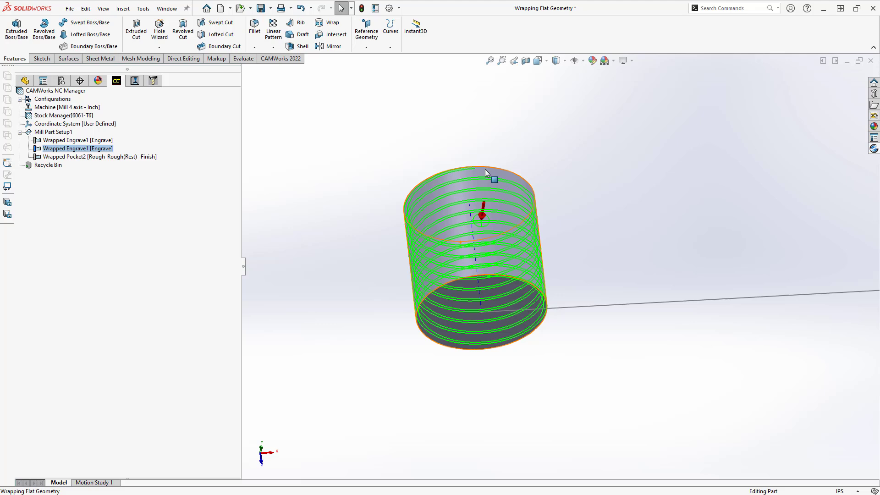
{"action": "left_click", "coordinate": [43, 80]}
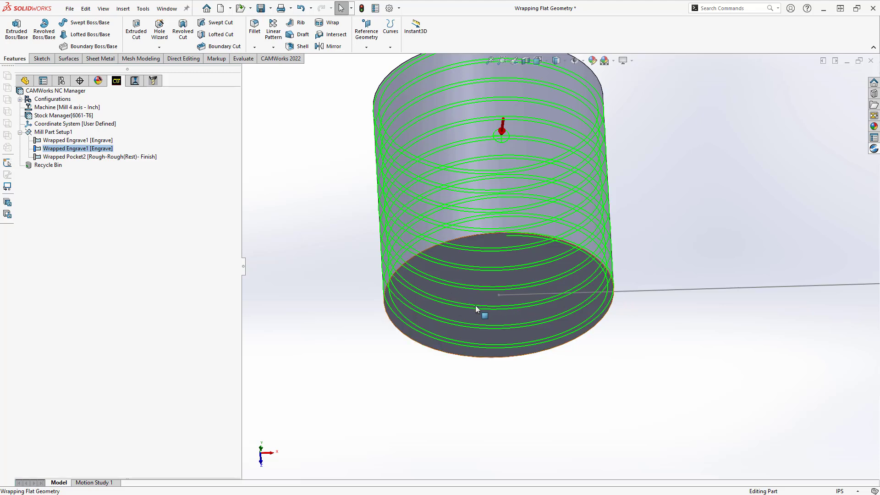
{"action": "mouse_move", "coordinate": [413, 336]}
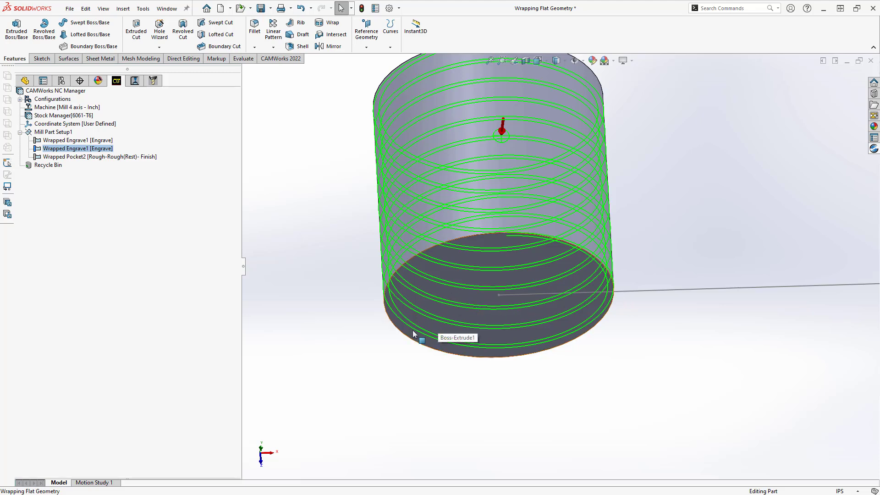
{"action": "mouse_move", "coordinate": [353, 342]}
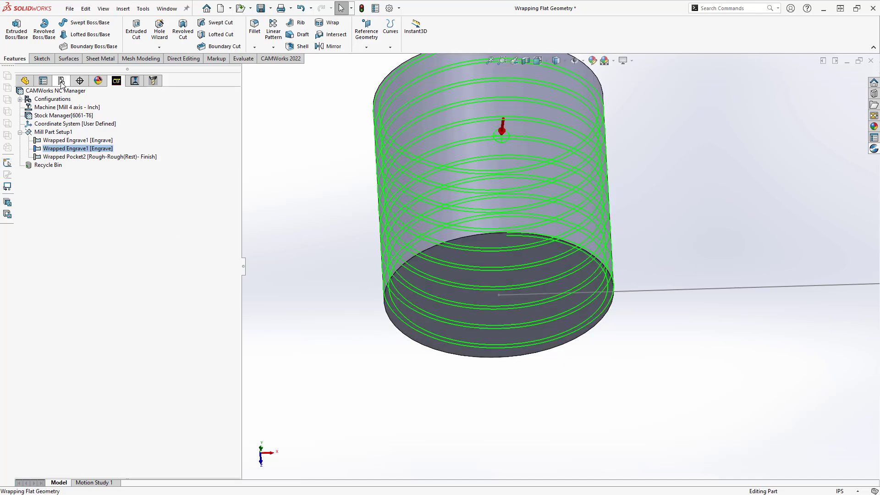
Step: Pick the end-face radial line and its edge endpoint, then show the Wrapped Pocket2 outline in the CAMWorks tree
{"action": "left_click", "coordinate": [43, 81]}
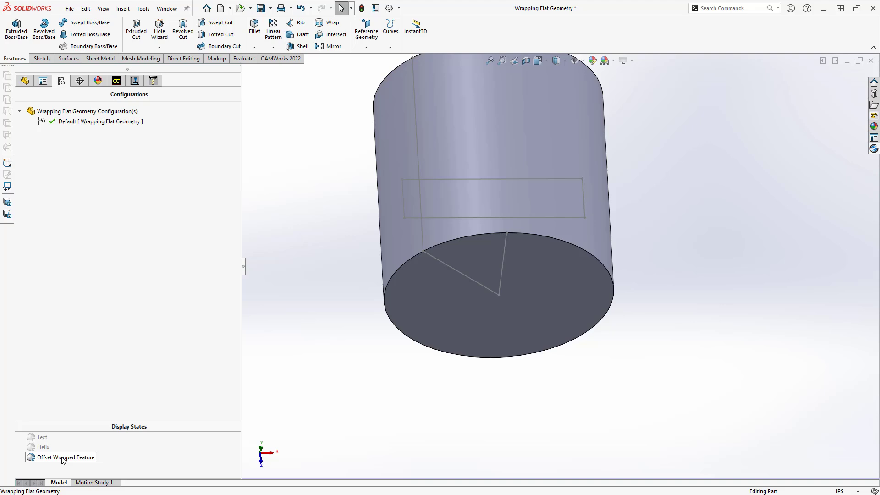
{"action": "mouse_move", "coordinate": [478, 297]}
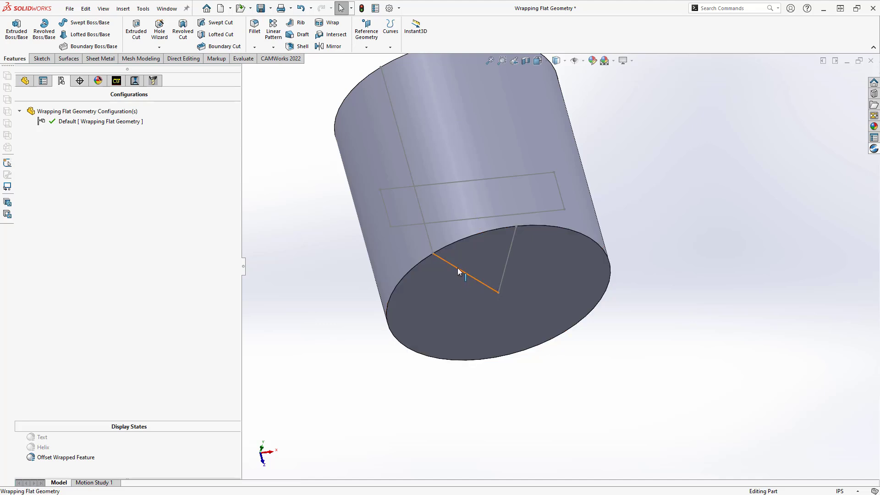
{"action": "left_click", "coordinate": [460, 270]}
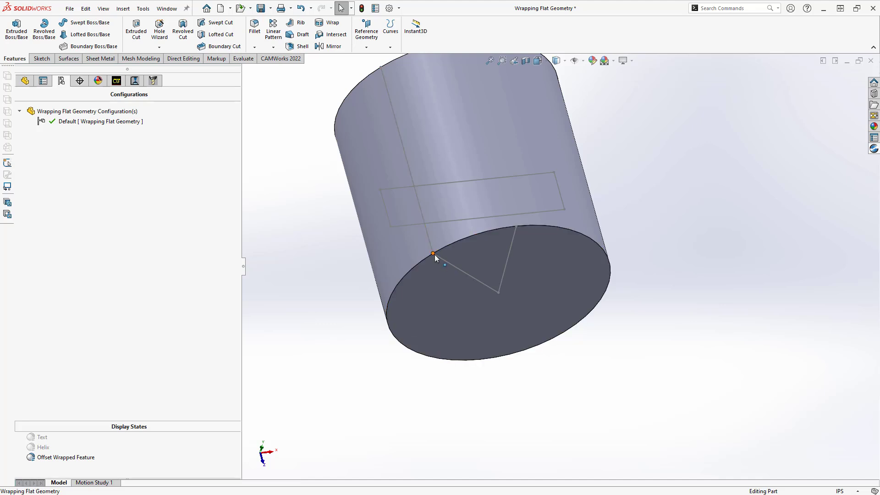
{"action": "left_click", "coordinate": [412, 191]}
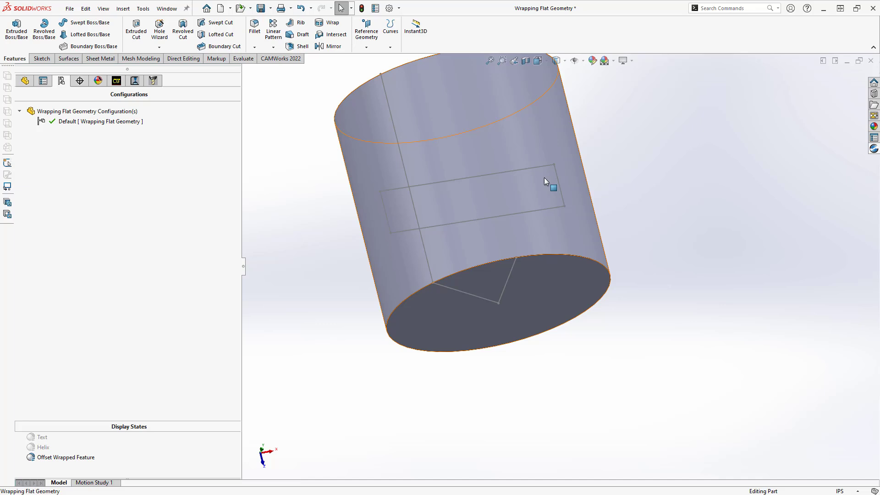
{"action": "mouse_move", "coordinate": [471, 191]}
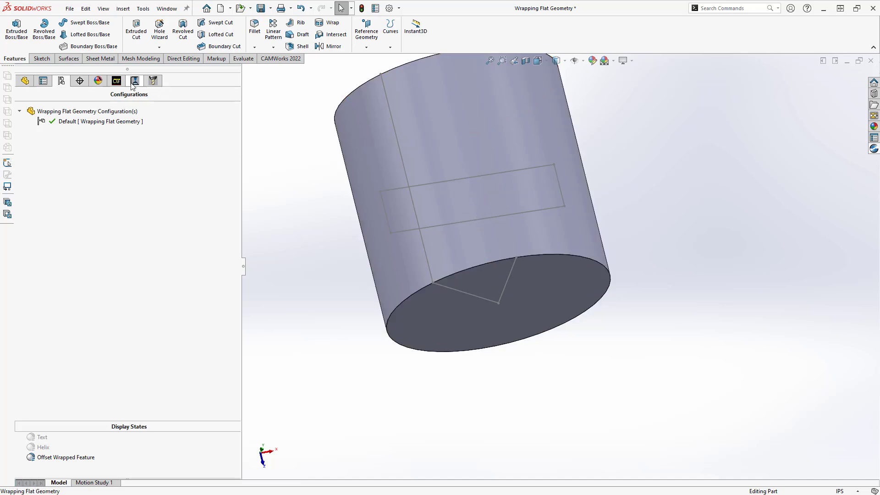
{"action": "left_click", "coordinate": [116, 81]}
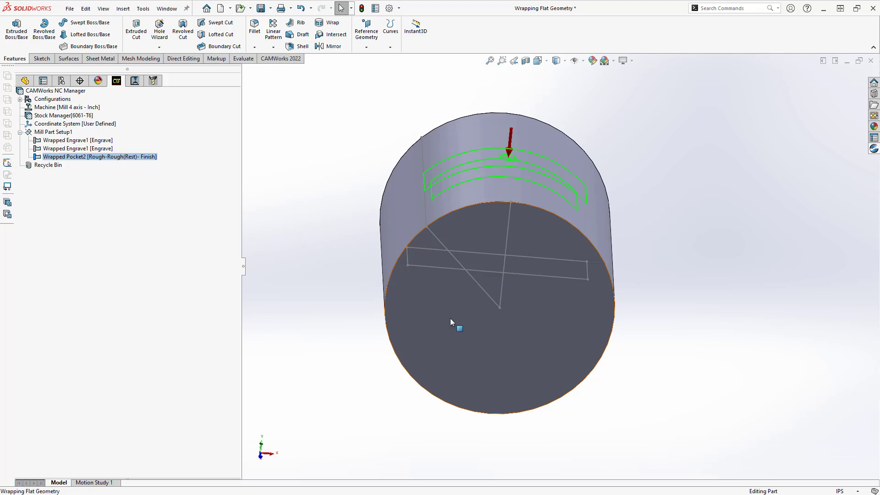
Step: Orient the view Normal To the cylinder's flat end face and zoom in
{"action": "right_click", "coordinate": [458, 328]}
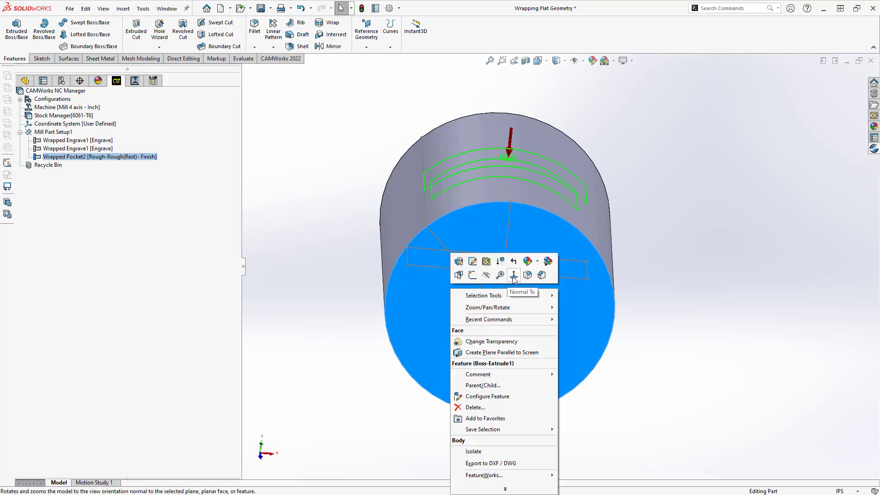
{"action": "left_click", "coordinate": [513, 275]}
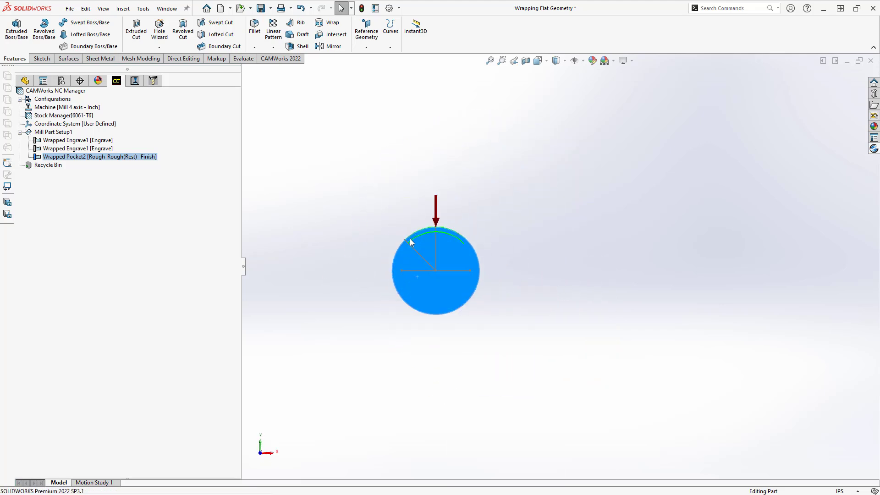
{"action": "scroll", "scroll_direction": "up", "scroll_amount": 3}
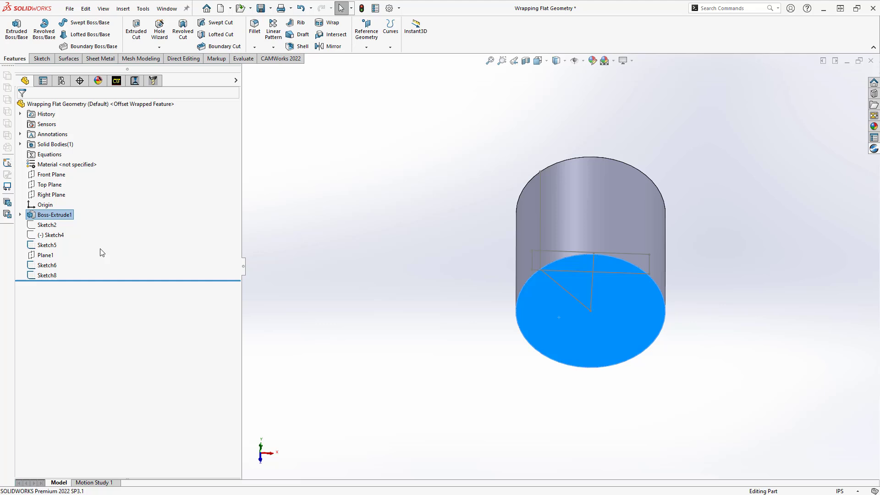
Step: Edit Sketch8 viewed flat from above, showing the slot rectangle 3.5270 by 1.0000 with a 1.9635 offset
{"action": "right_click", "coordinate": [45, 275]}
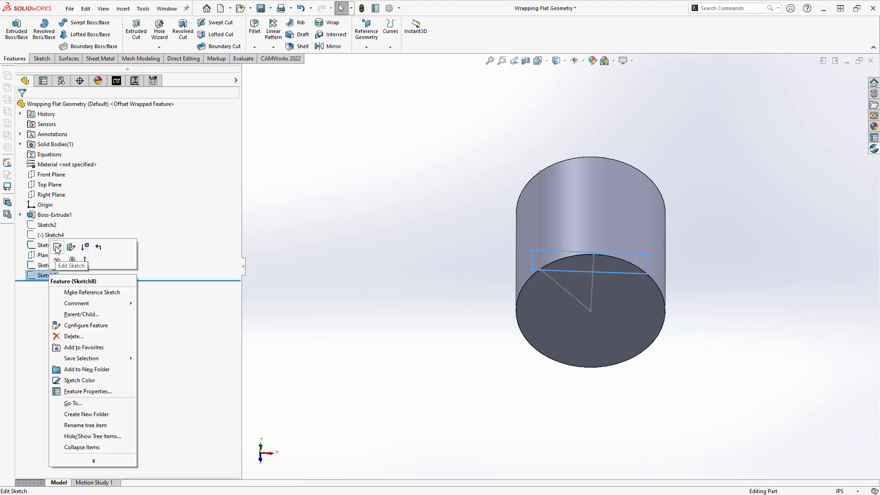
{"action": "left_click", "coordinate": [57, 248]}
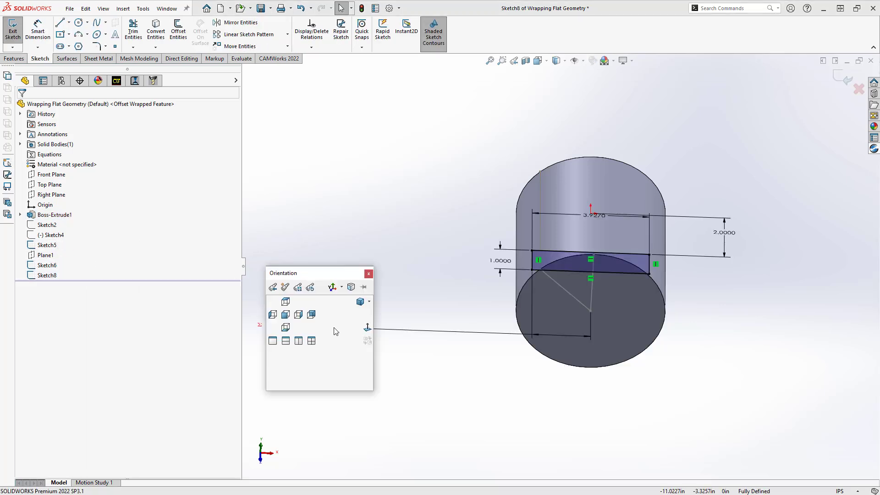
{"action": "left_click", "coordinate": [285, 315]}
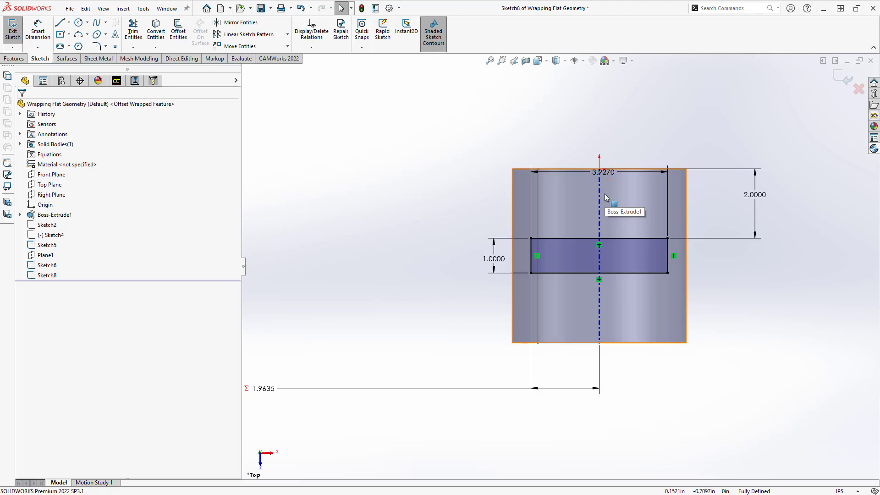
{"action": "mouse_move", "coordinate": [607, 199]}
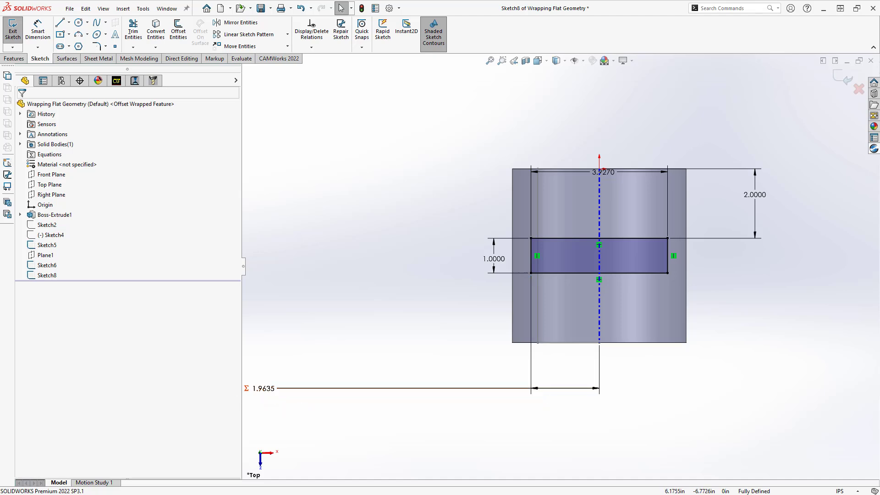
{"action": "left_click", "coordinate": [262, 388]}
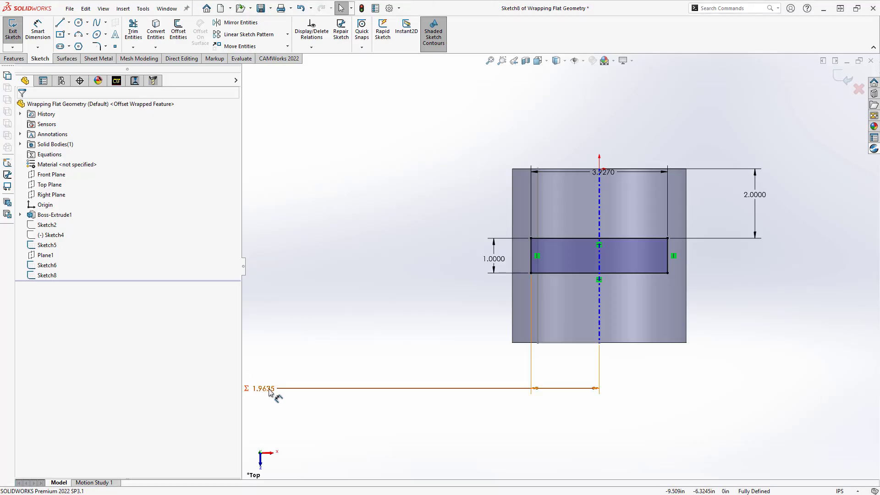
Step: Confirm the 1.9635 offset is driven by (45/360)*5*PI, then start leaving the sketch without keeping changes
{"action": "double_click", "coordinate": [262, 389]}
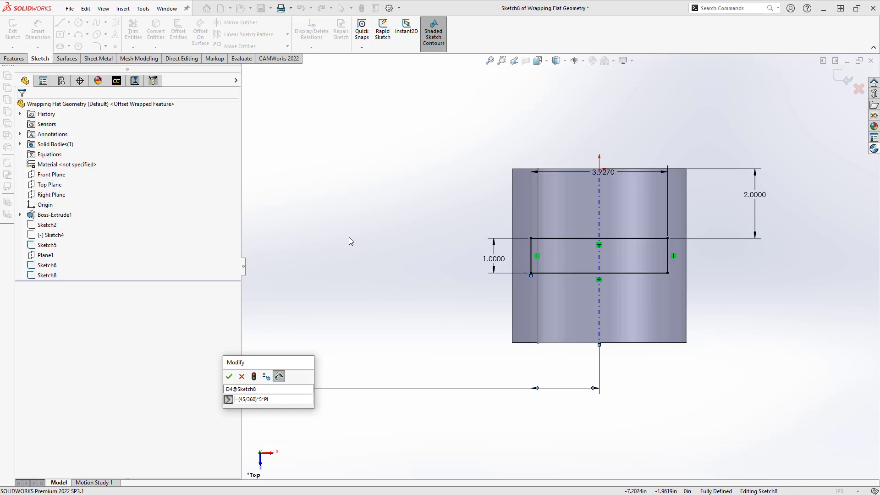
{"action": "mouse_move", "coordinate": [560, 393]}
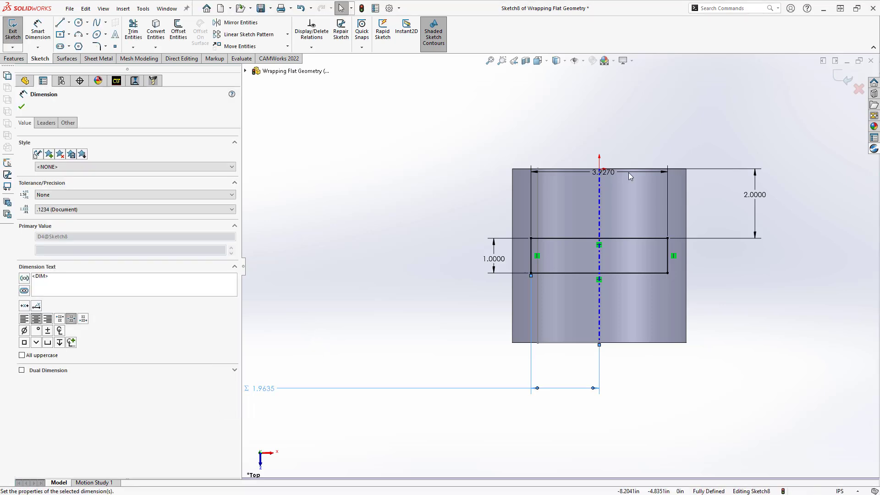
{"action": "left_click", "coordinate": [12, 29]}
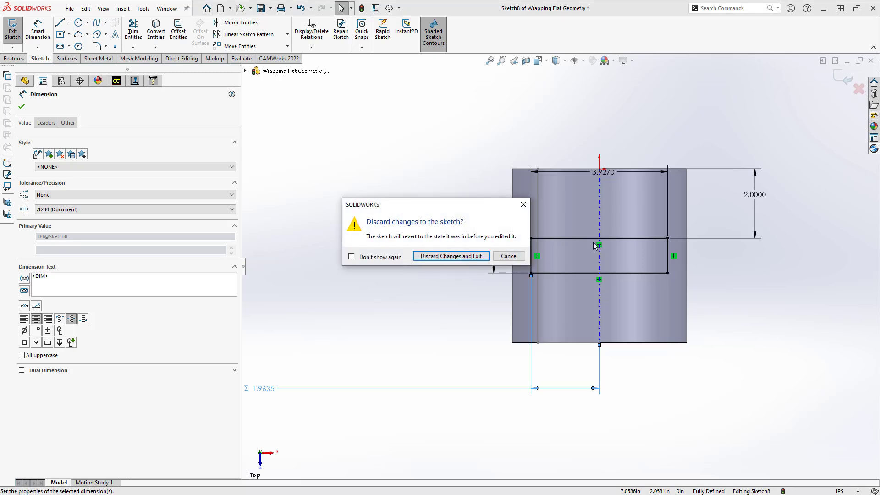
Step: Discard Sketch8's changes and exit back to the unchanged cylinder part
{"action": "left_click", "coordinate": [450, 256]}
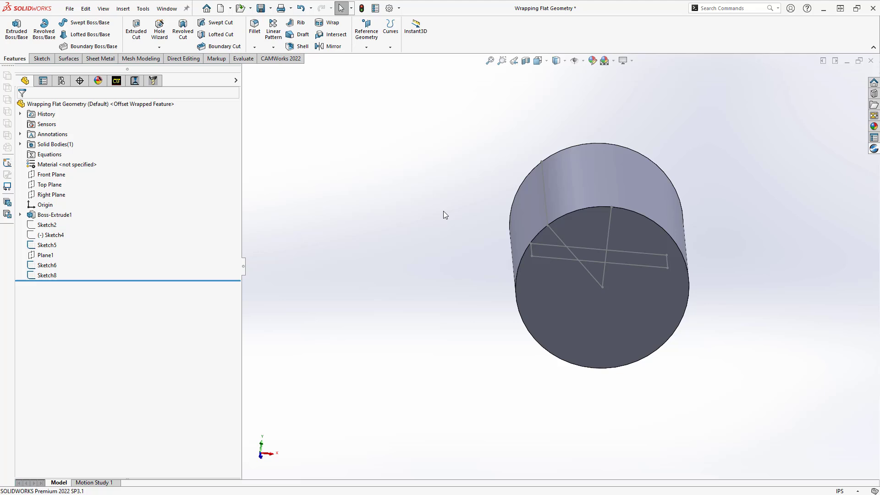
{"action": "mouse_move", "coordinate": [454, 232]}
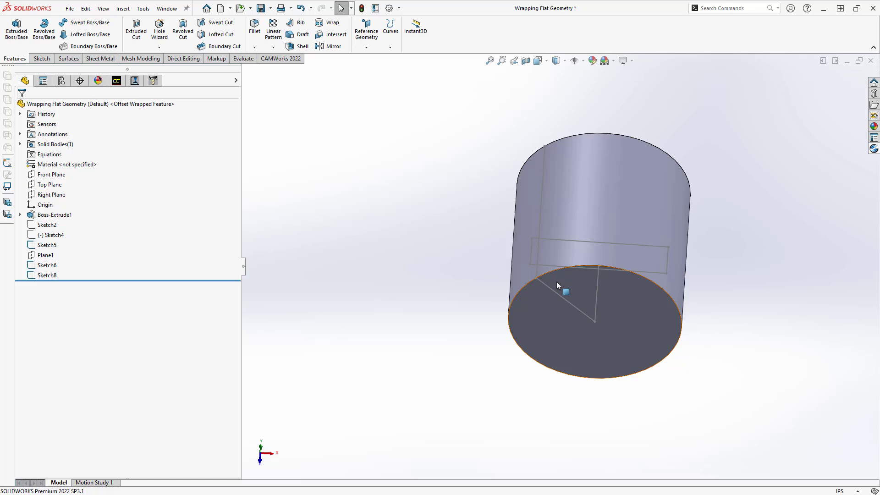
{"action": "mouse_move", "coordinate": [665, 267]}
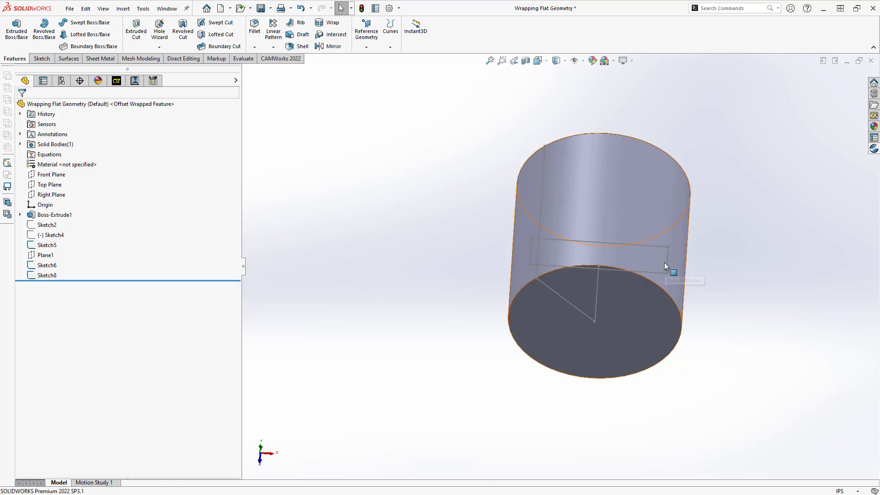